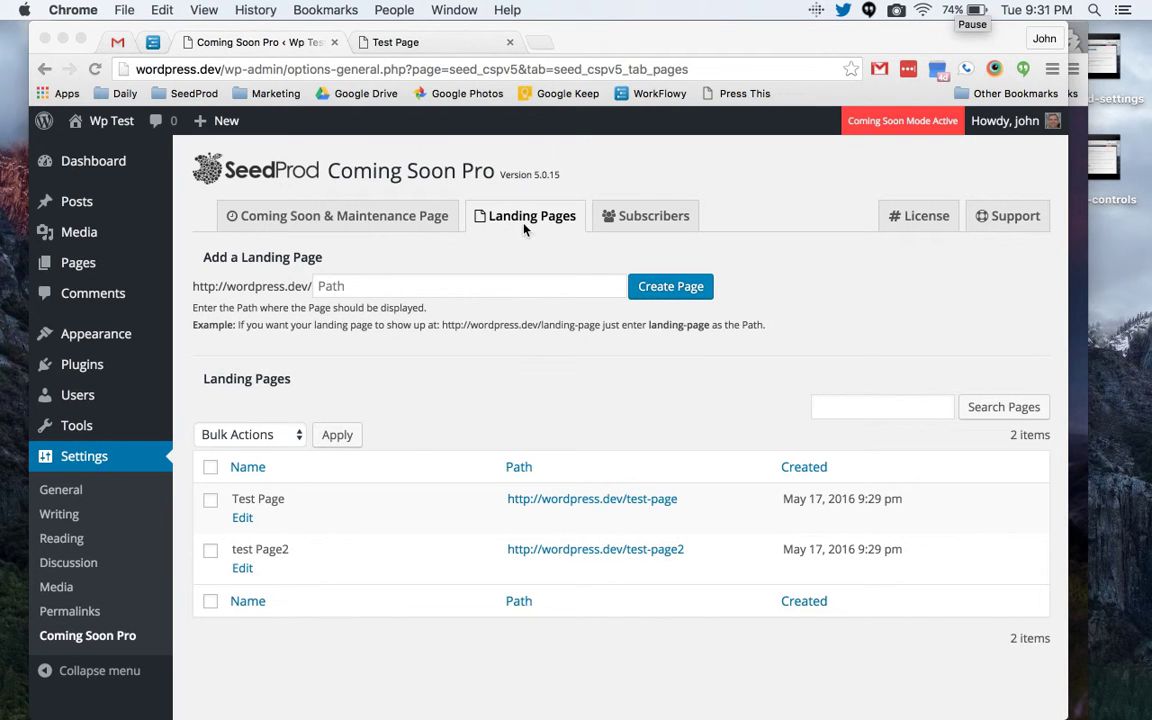
{"action": "mouse_move", "coordinate": [548, 240]}
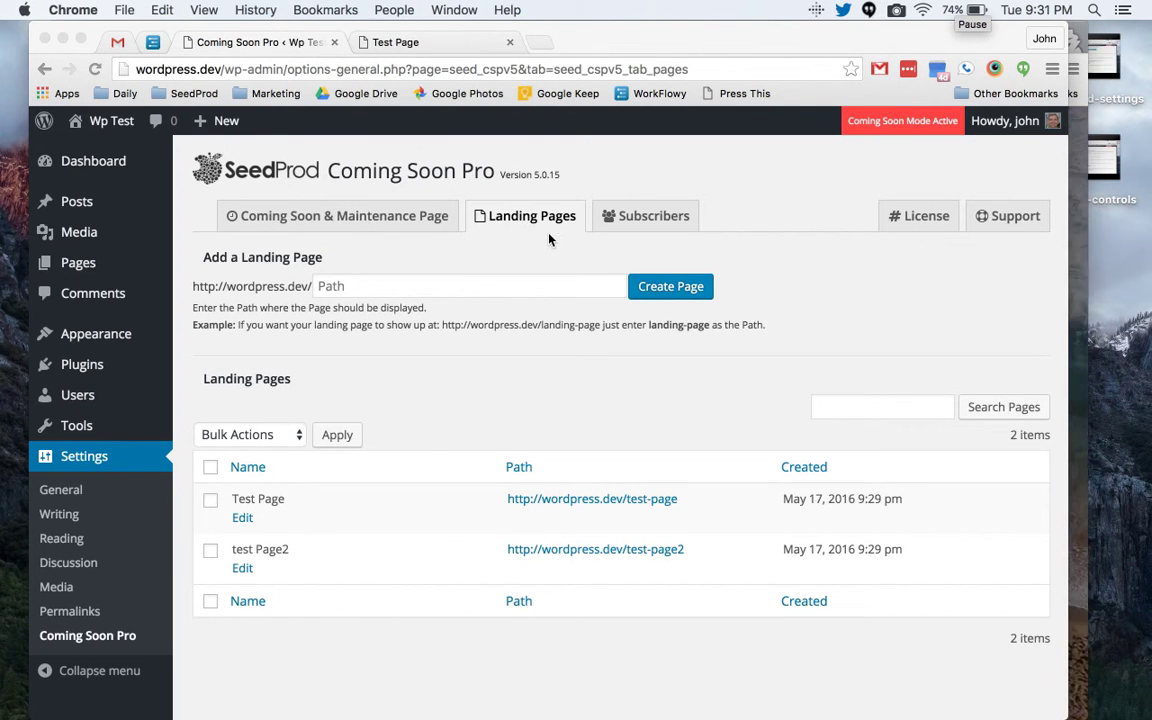
{"action": "mouse_move", "coordinate": [408, 230]}
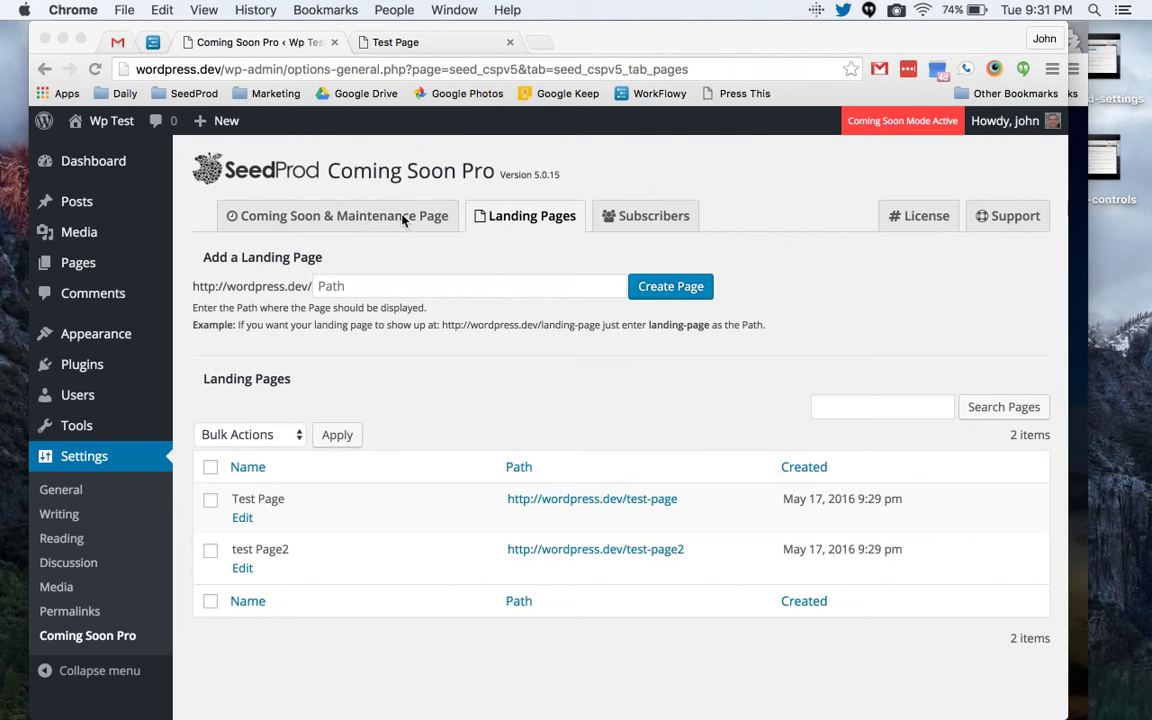
{"action": "mouse_move", "coordinate": [444, 264]}
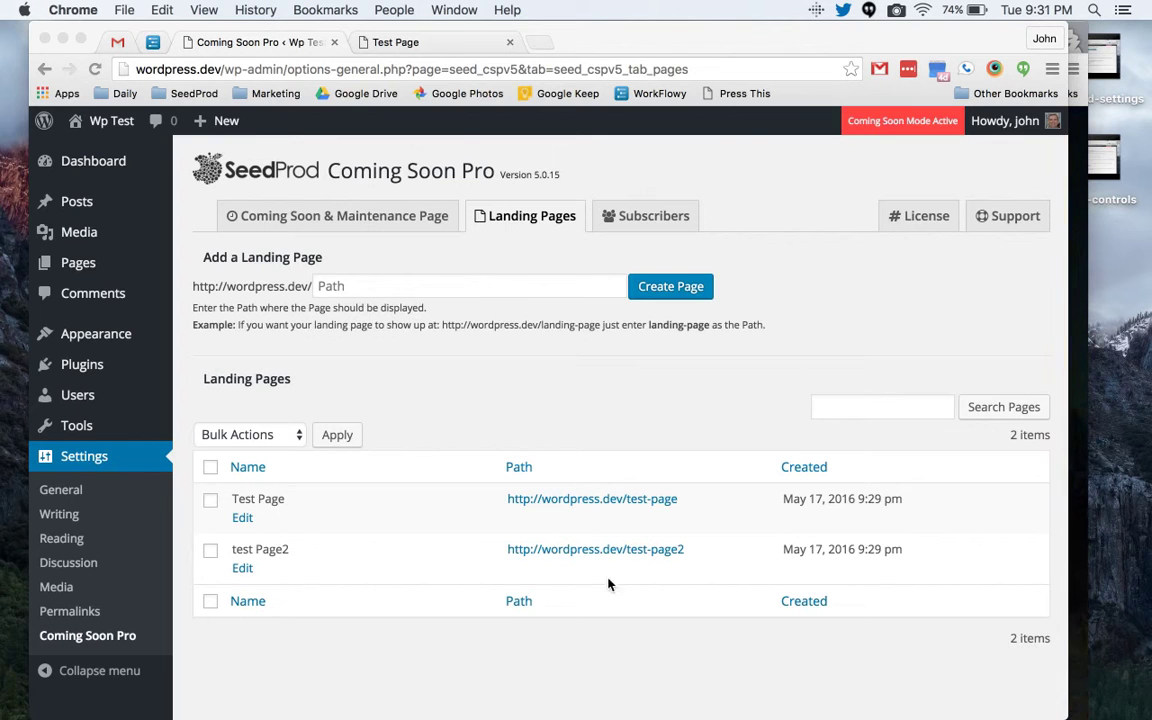
{"action": "mouse_move", "coordinate": [712, 514]}
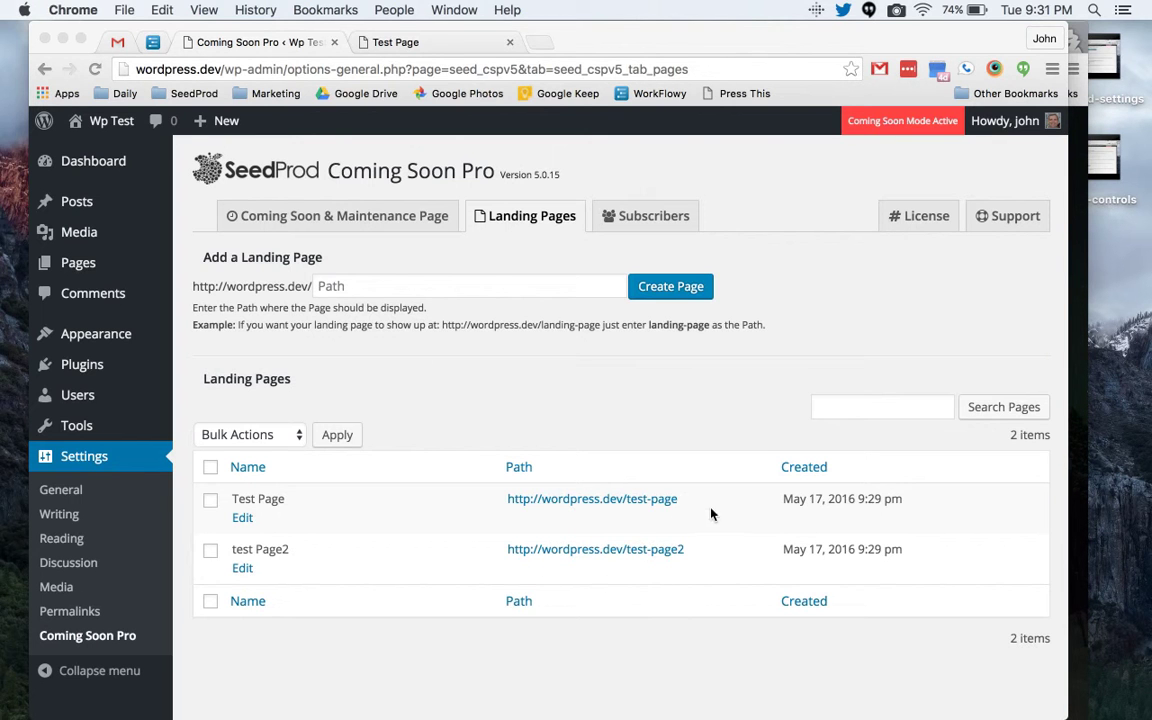
{"action": "mouse_move", "coordinate": [426, 320]}
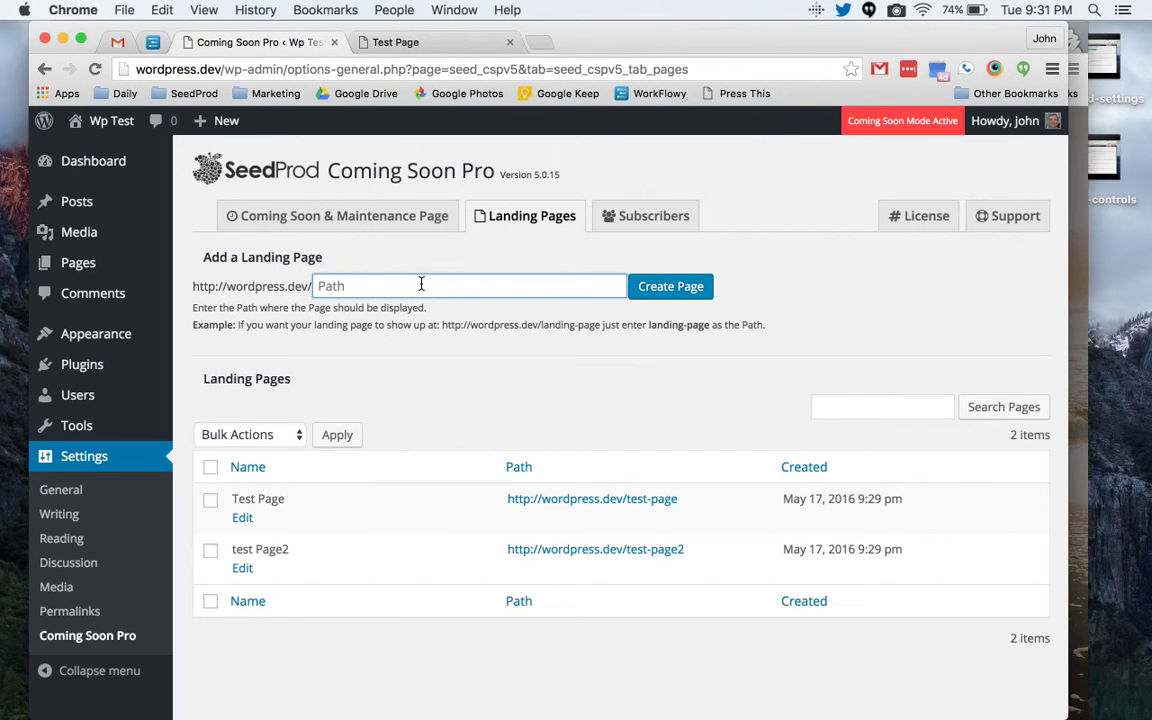
- Create a landing page at path test-page3, name it 'Test Page' and pick a theme
{"action": "type", "text": "test-page3"}
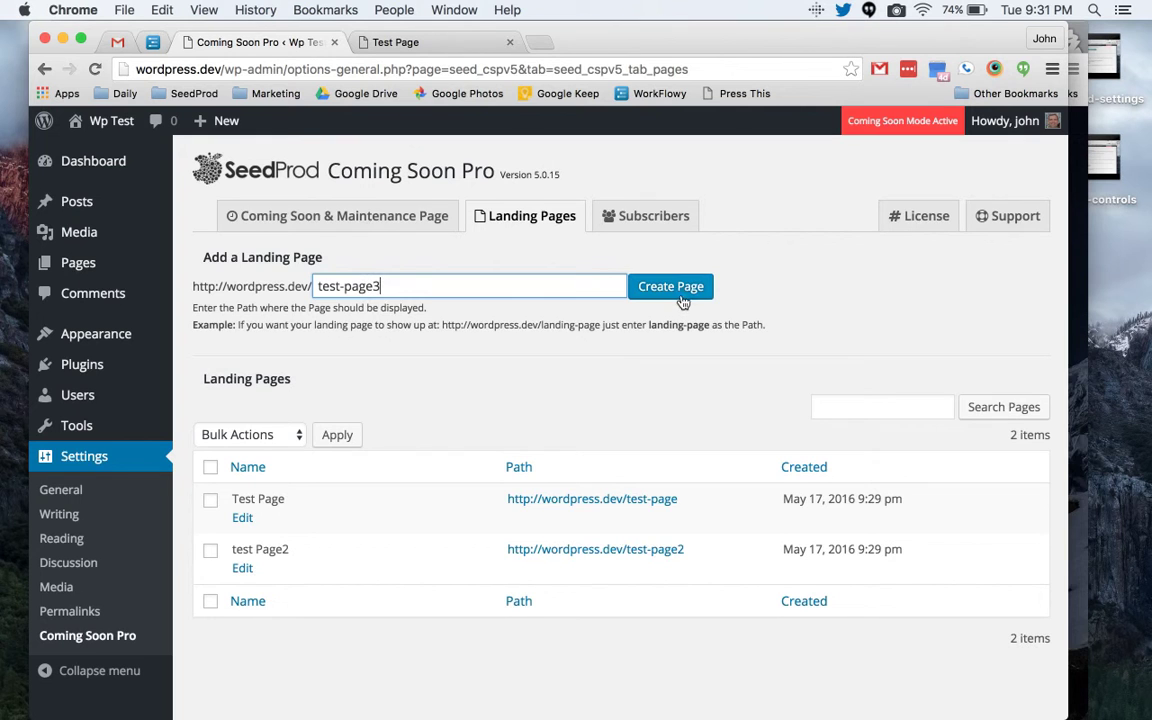
{"action": "left_click", "coordinate": [670, 286]}
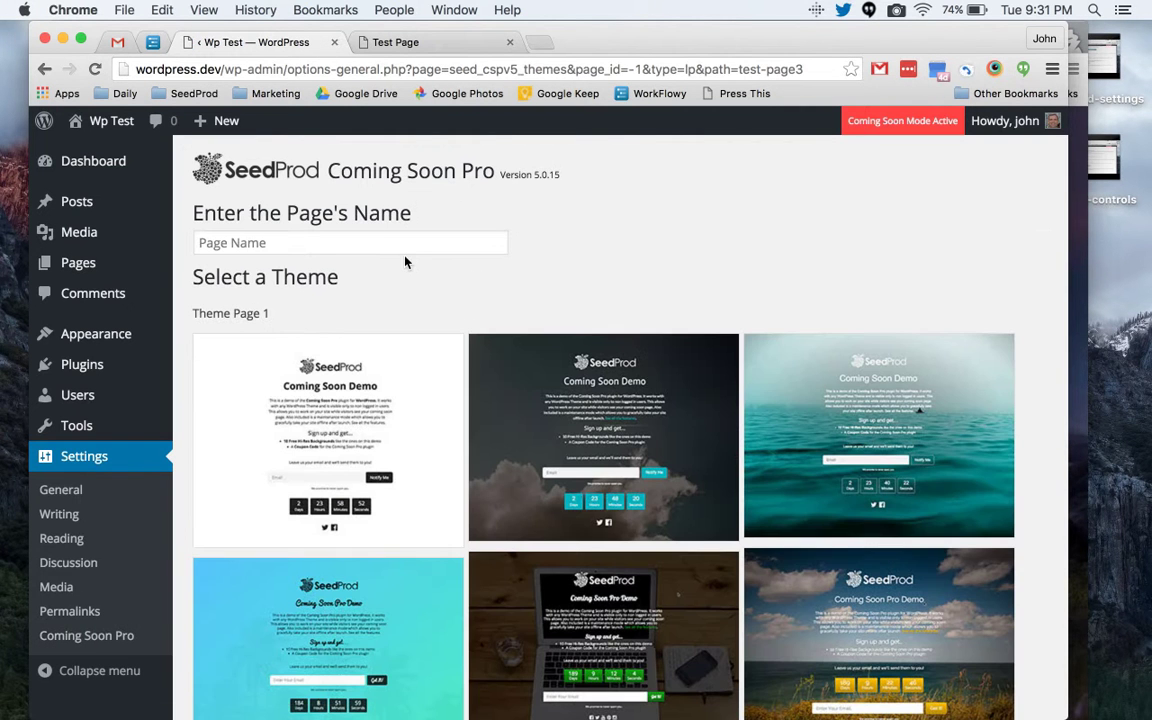
{"action": "type", "text": "Test"}
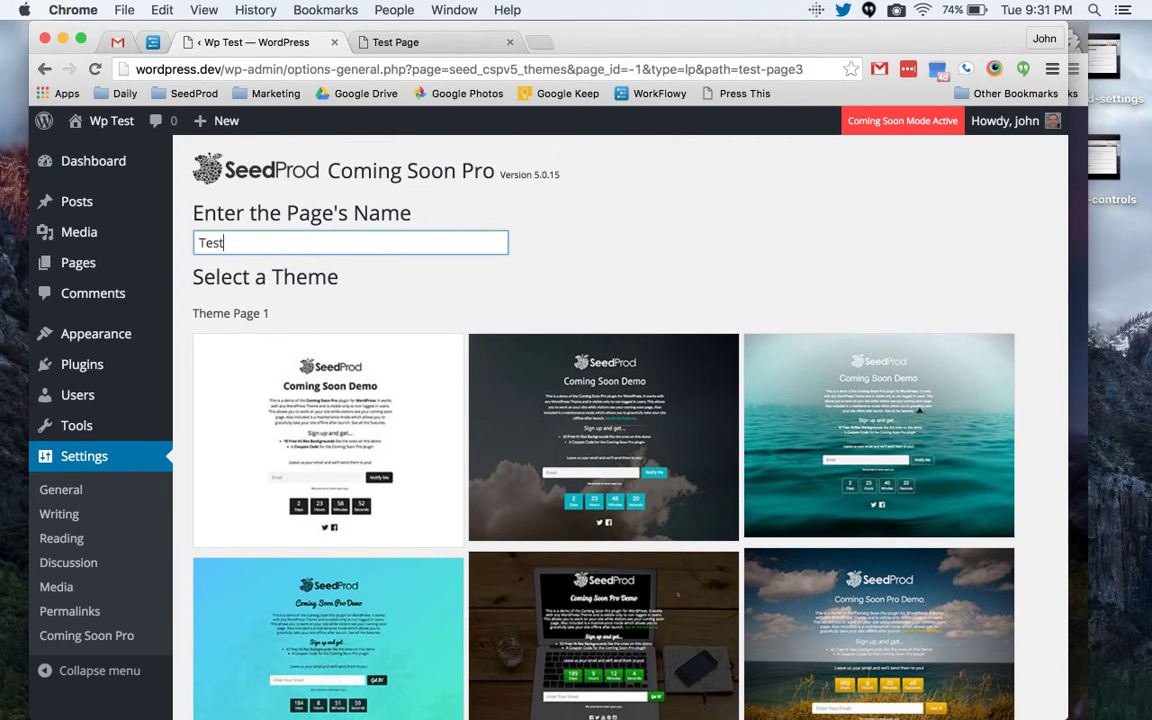
{"action": "type", "text": "Page"}
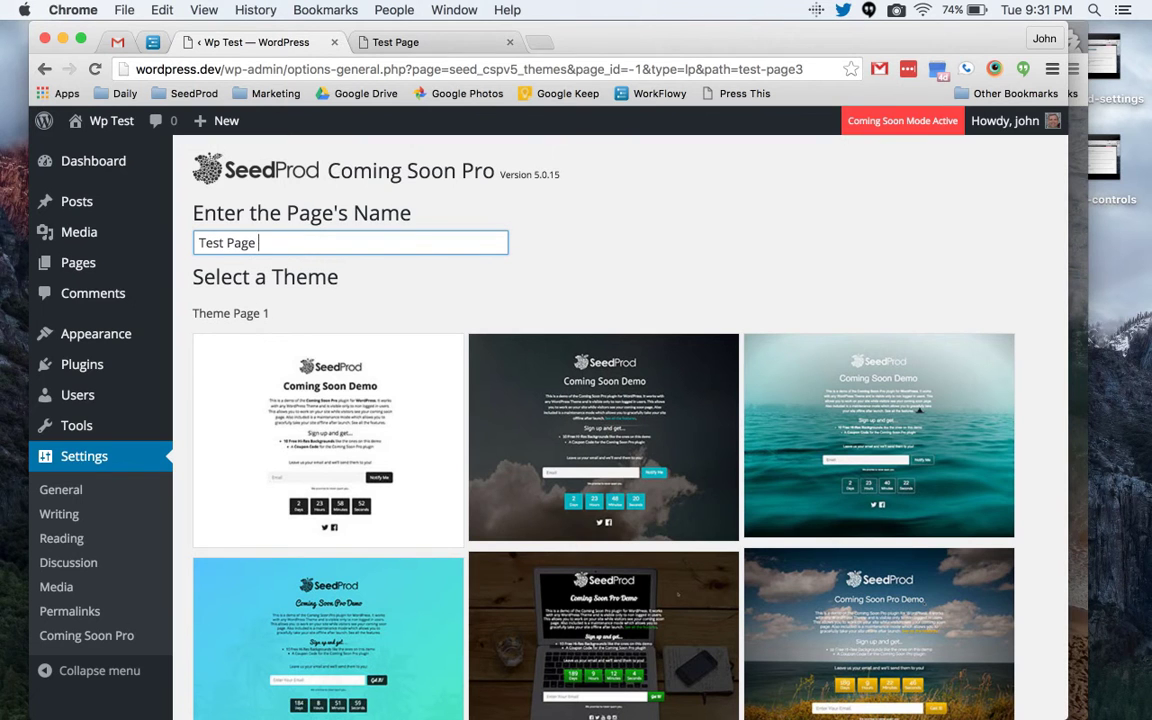
{"action": "scroll", "scroll_direction": "down", "scroll_amount": 3}
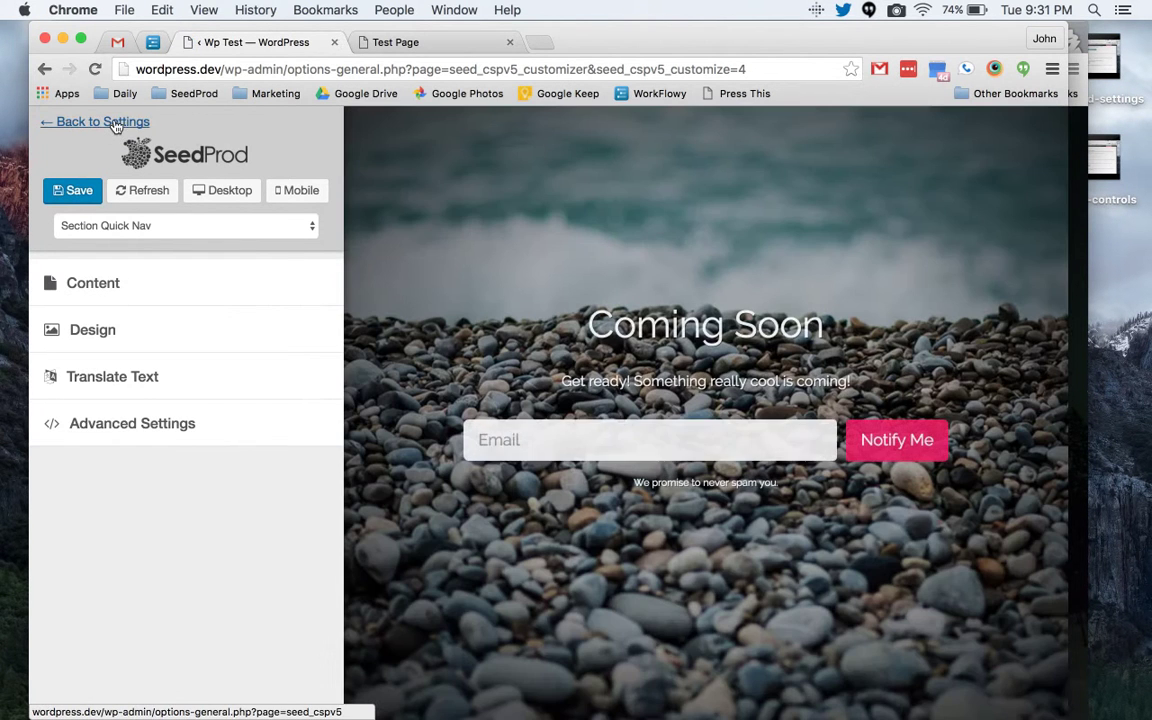
- Return to the Landing Pages list and open the test-page3 page live in a new tab
{"action": "left_click", "coordinate": [102, 122]}
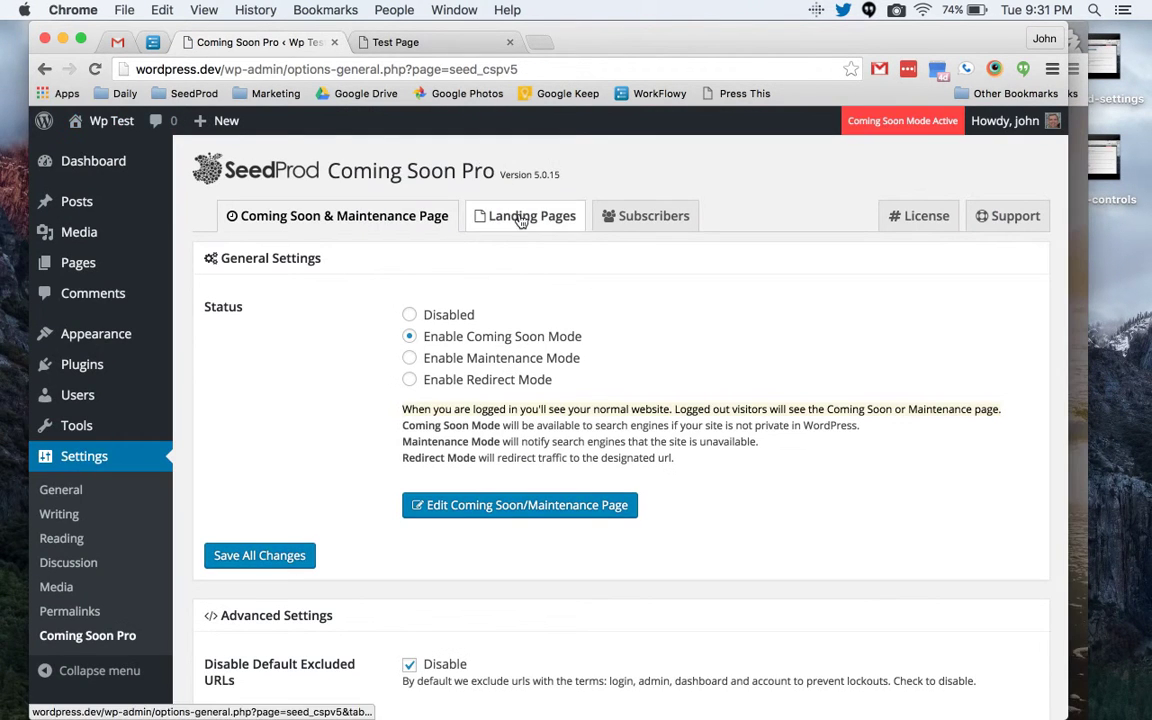
{"action": "left_click", "coordinate": [524, 216]}
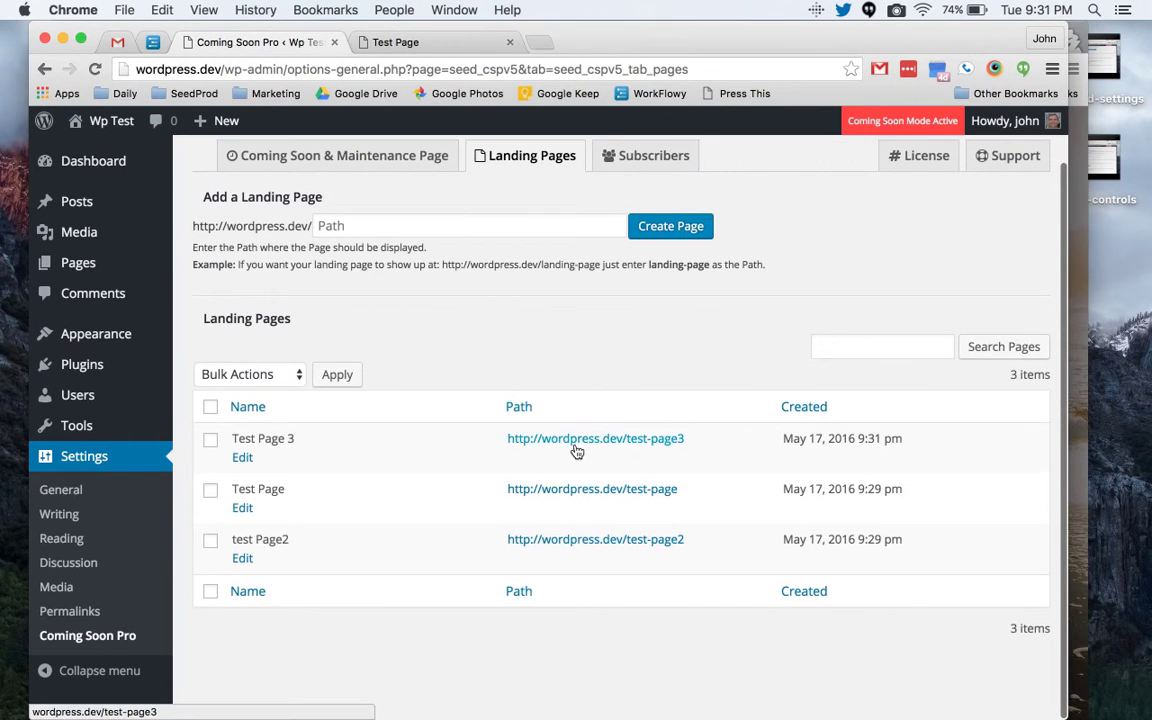
{"action": "left_click", "coordinate": [596, 438]}
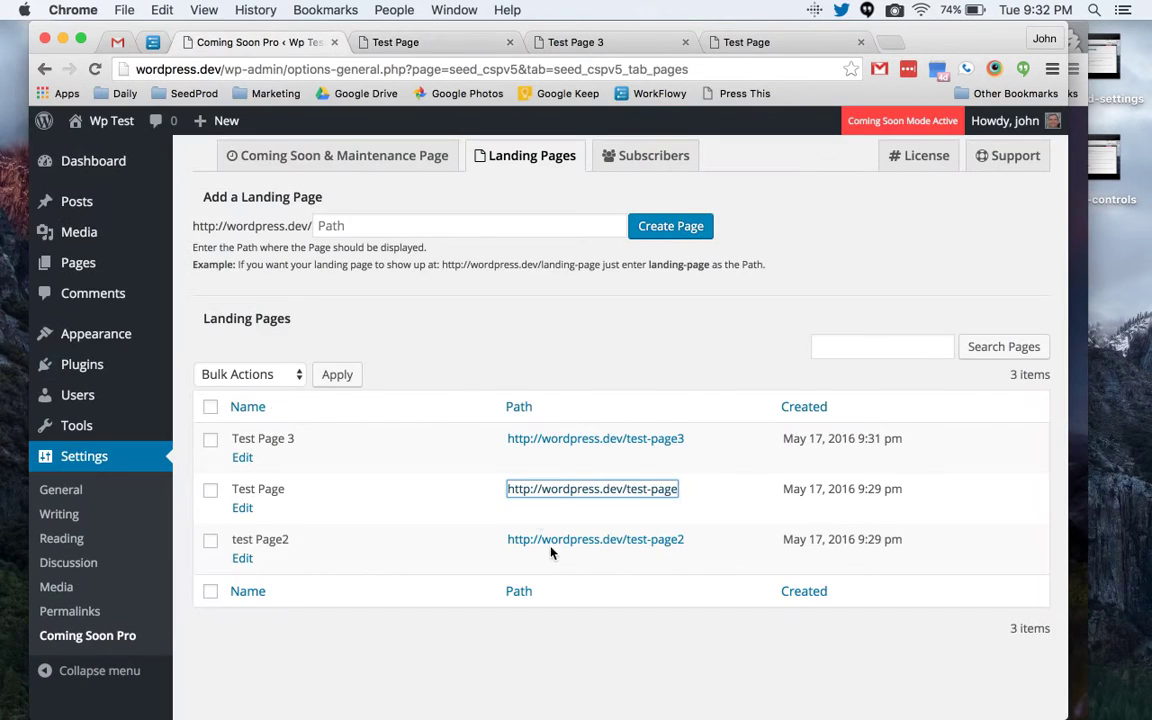
- Navigate Chrome to wordpress.dev/test-page2 to view its Coming Soon page
{"action": "left_click", "coordinate": [596, 540]}
{"action": "type", "text": "wordpress.dev"}
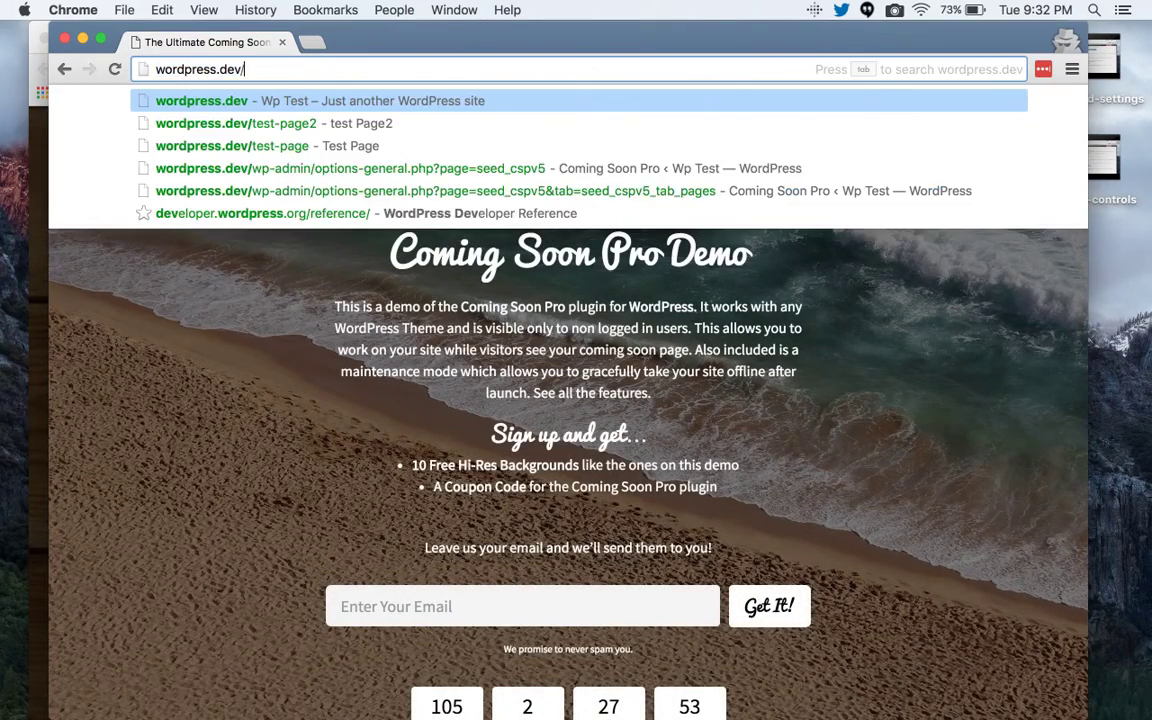
{"action": "type", "text": "/page"}
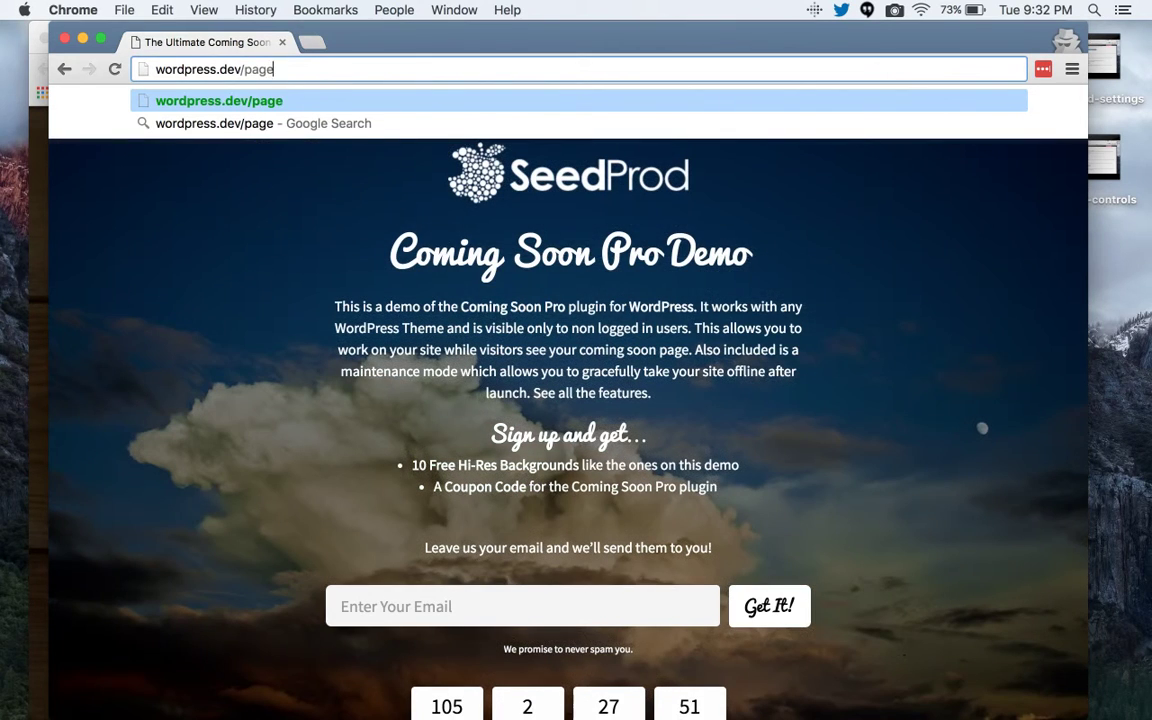
{"action": "type", "text": "-"}
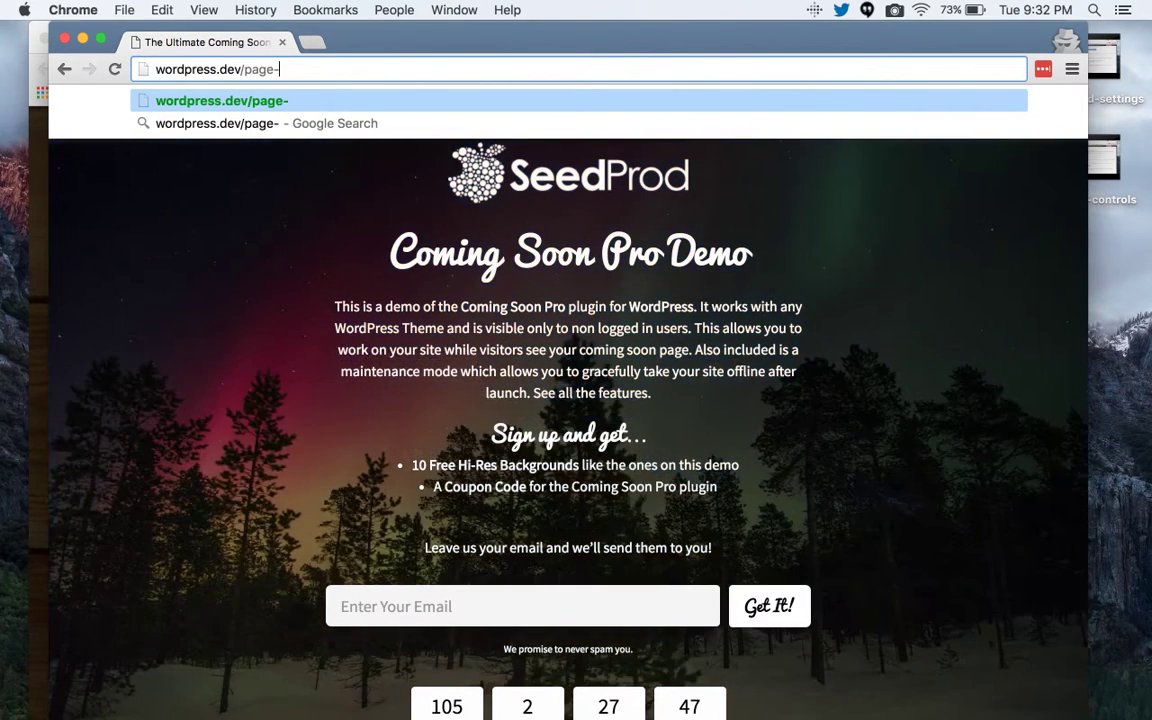
{"action": "key", "text": "Backspace"}
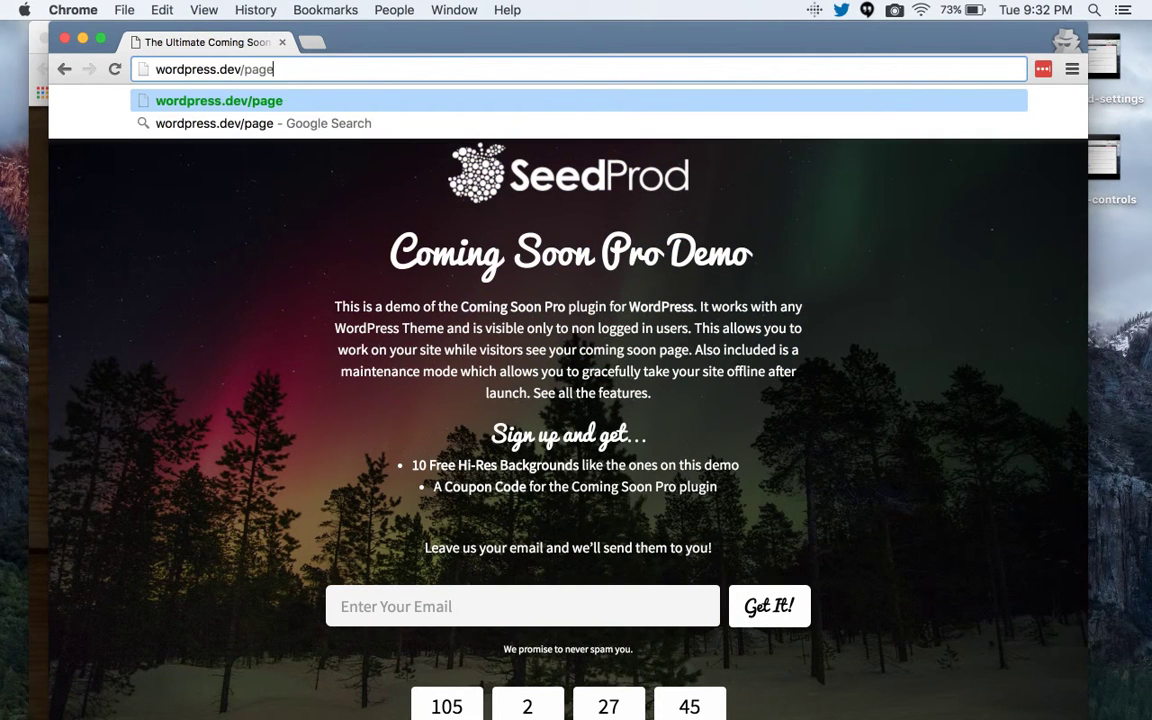
{"action": "type", "text": "wordpress.dev/tes"}
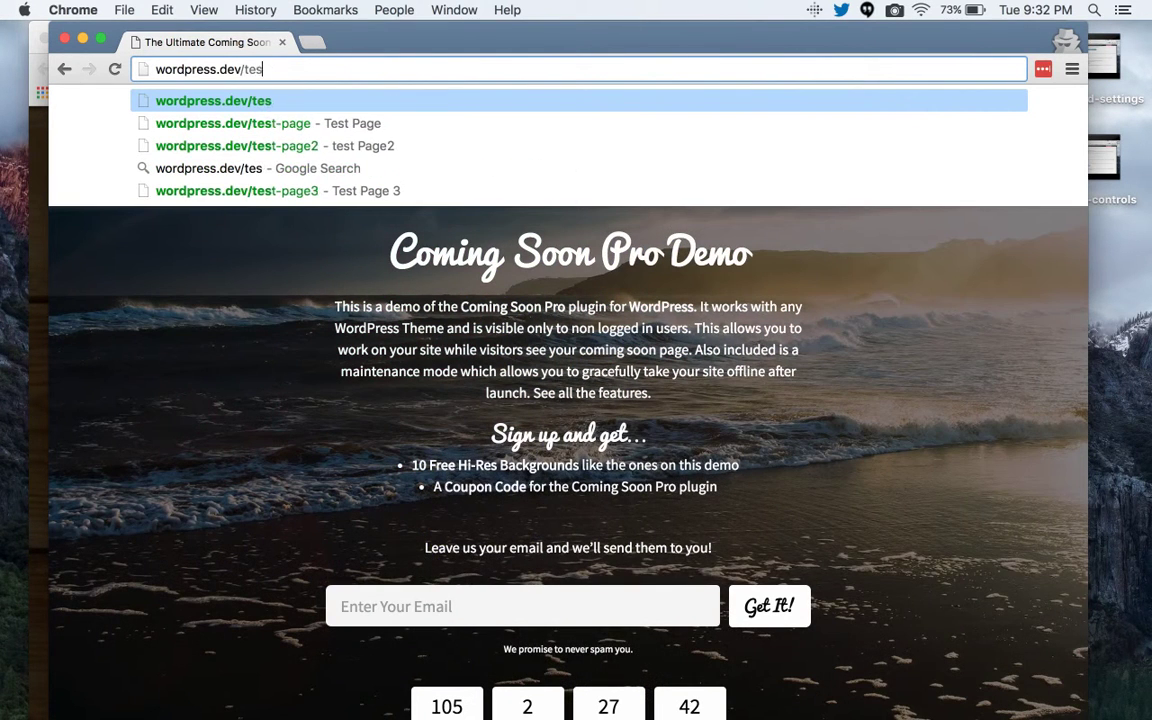
{"action": "left_click", "coordinate": [232, 124]}
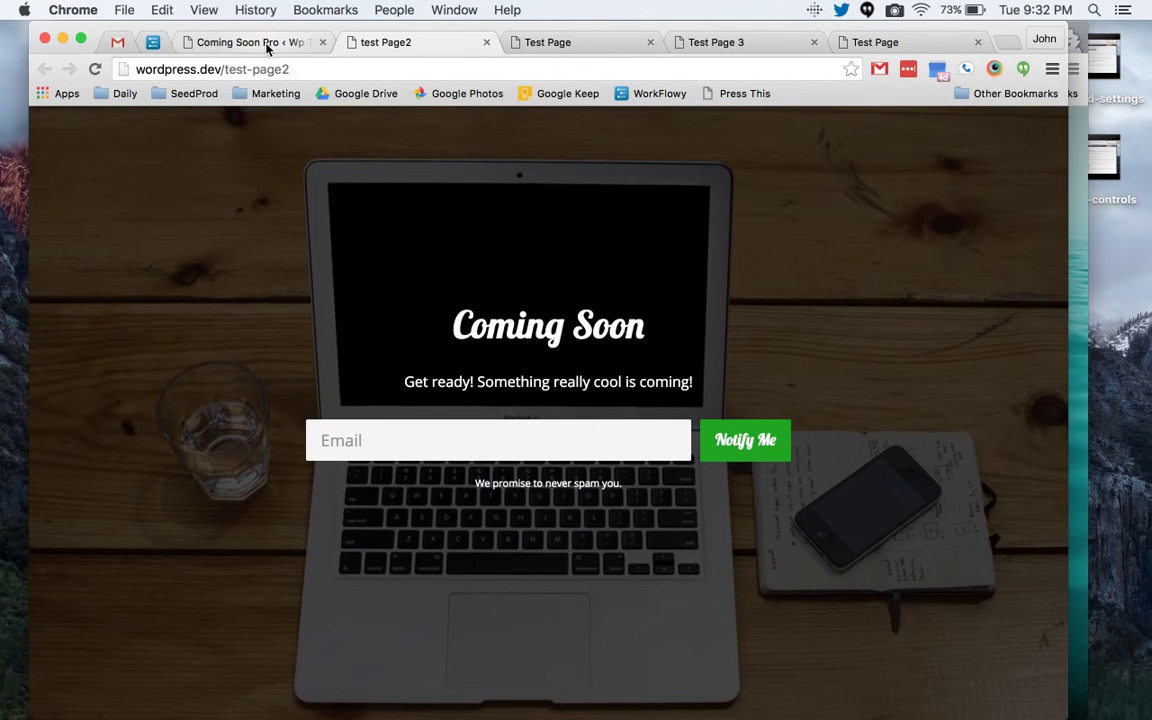
- Switch back to the Coming Soon Pro tab showing the three landing pages
{"action": "left_click", "coordinate": [250, 42]}
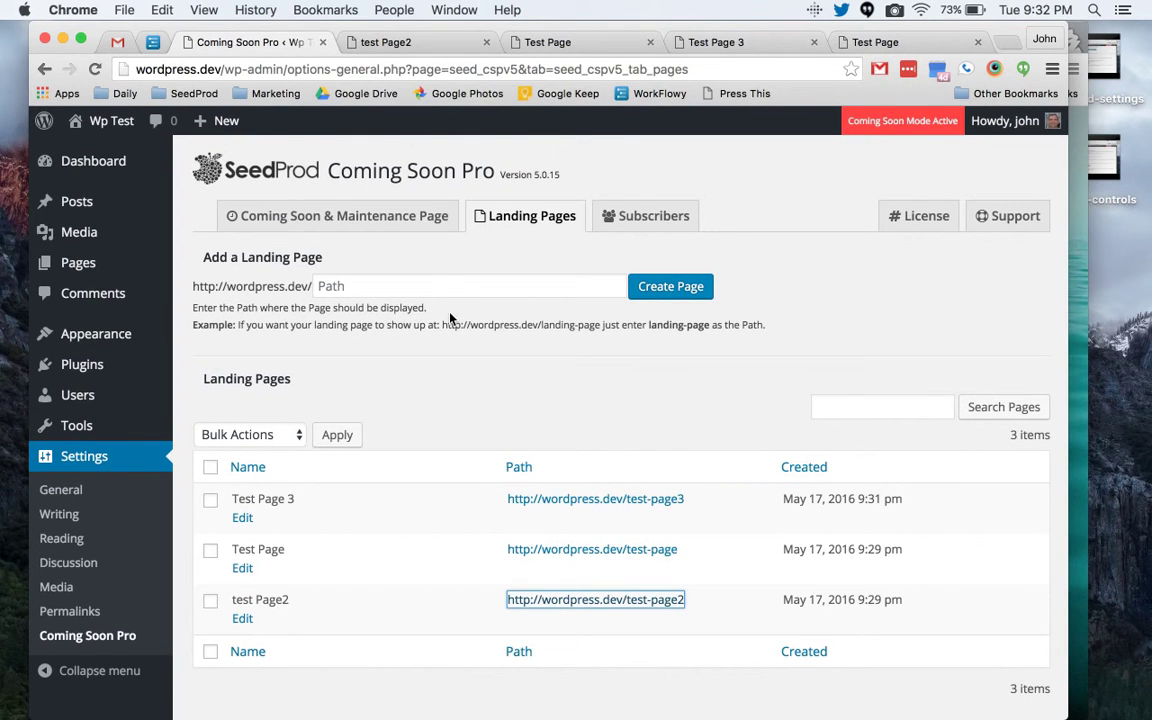
{"action": "mouse_move", "coordinate": [424, 260]}
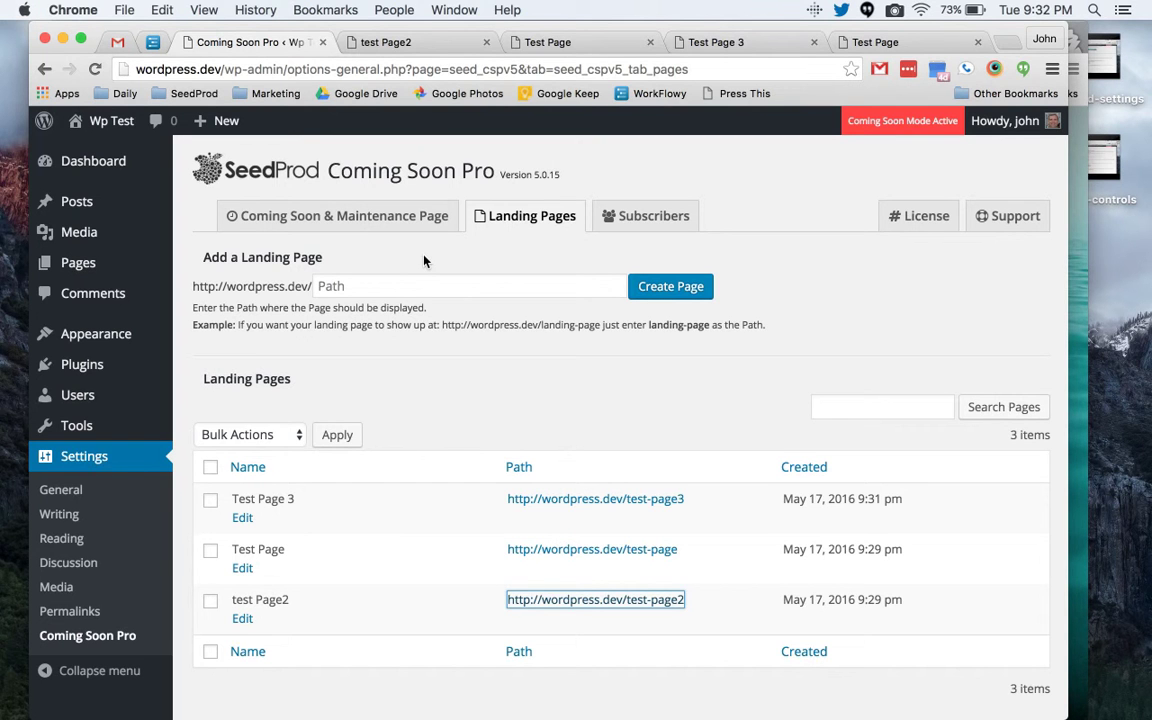
{"action": "mouse_move", "coordinate": [522, 130]}
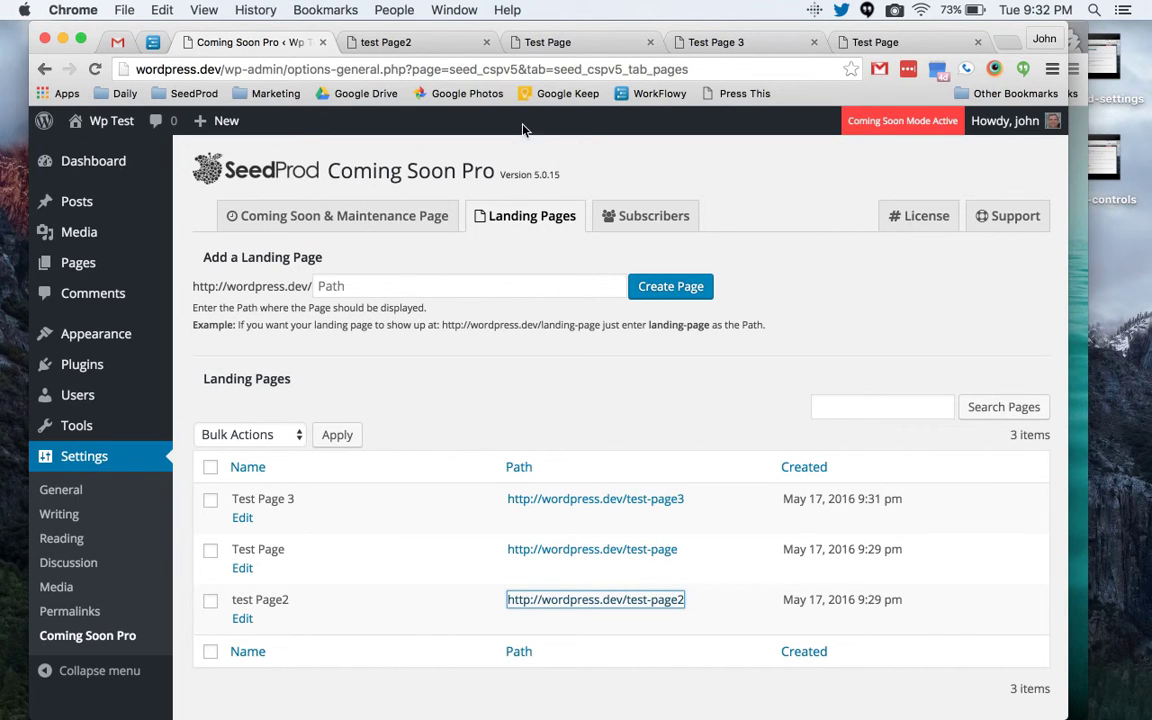